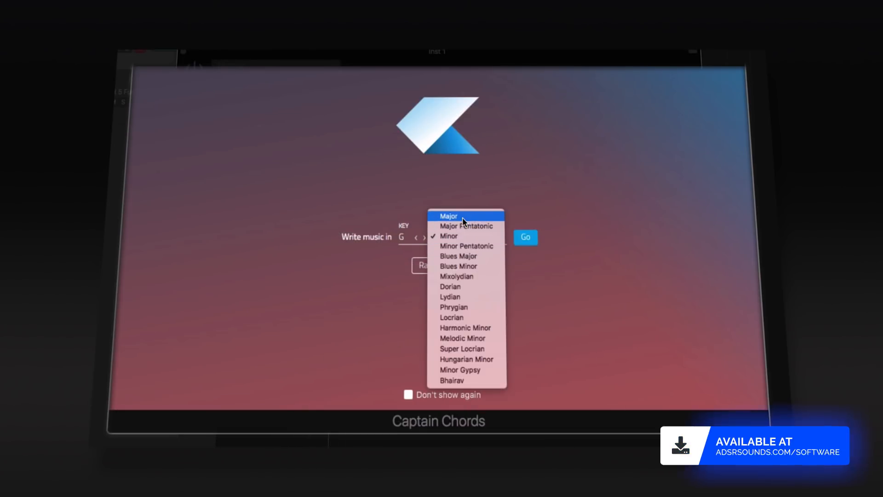
# Step: Start the new song in G major, giving a G major then A minor chord
pyautogui.click(448, 215)
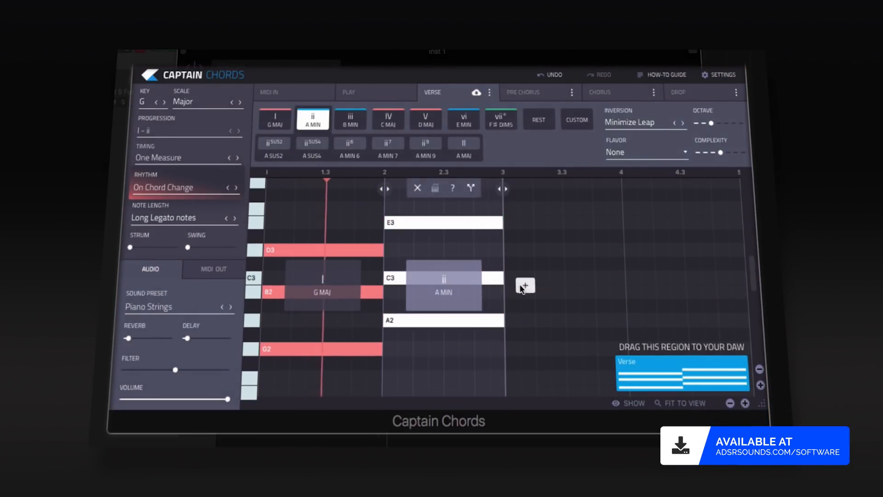
# Step: Extend the verse to G–Am–D–C–Em–C with Phantom timing and the Pride Keys sound
pyautogui.click(525, 286)
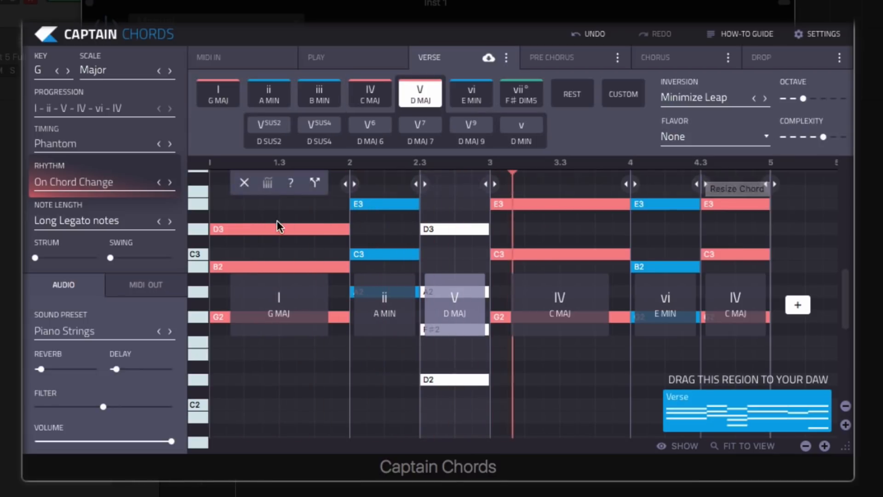
pyautogui.click(217, 92)
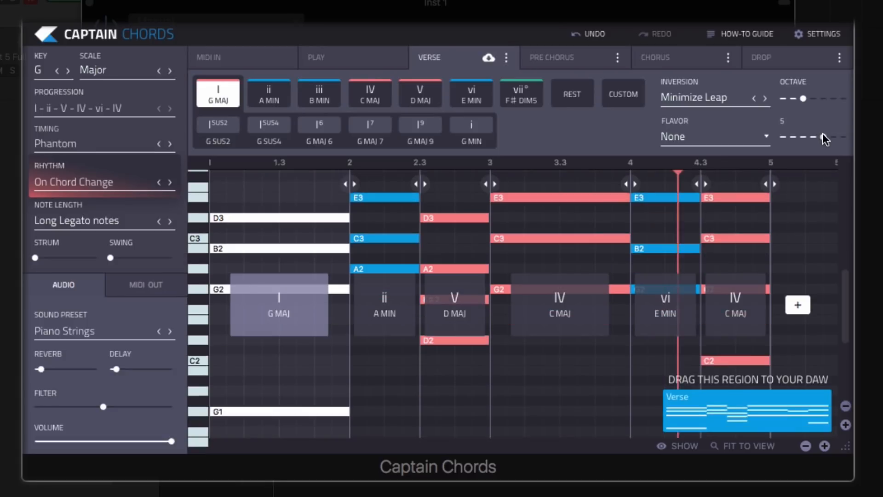
pyautogui.click(370, 92)
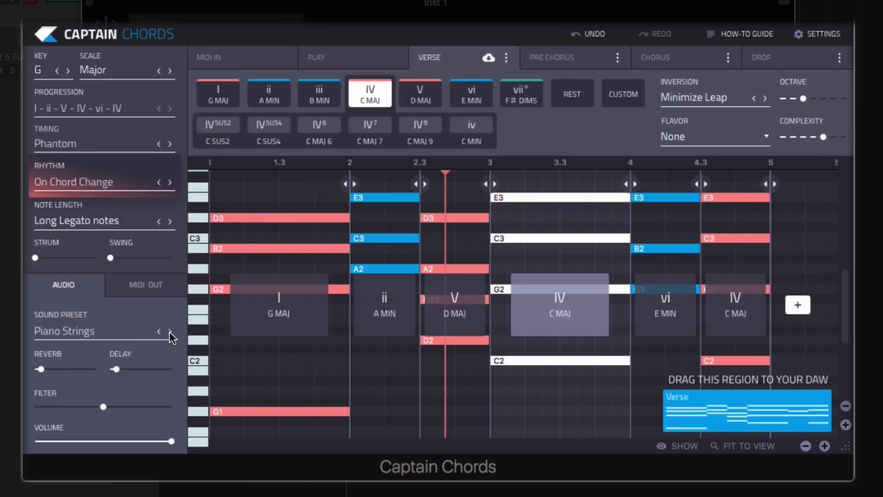
pyautogui.click(169, 331)
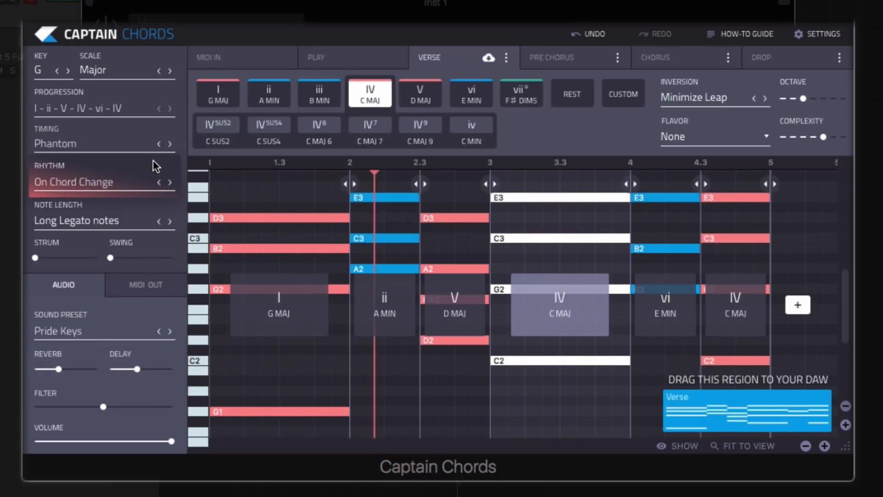
# Step: Audition On Every Beat, Action and Addiction rhythms, settling on Addiction, then bring up the timing catalogue
pyautogui.click(170, 182)
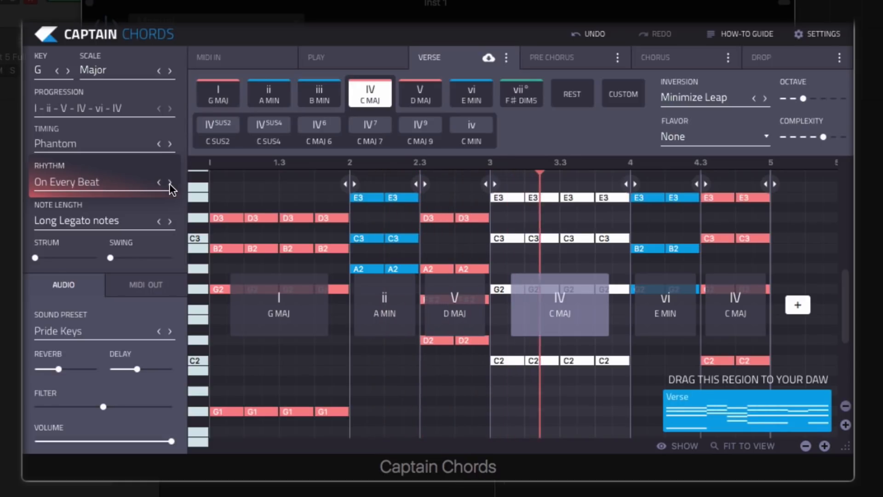
pyautogui.click(169, 182)
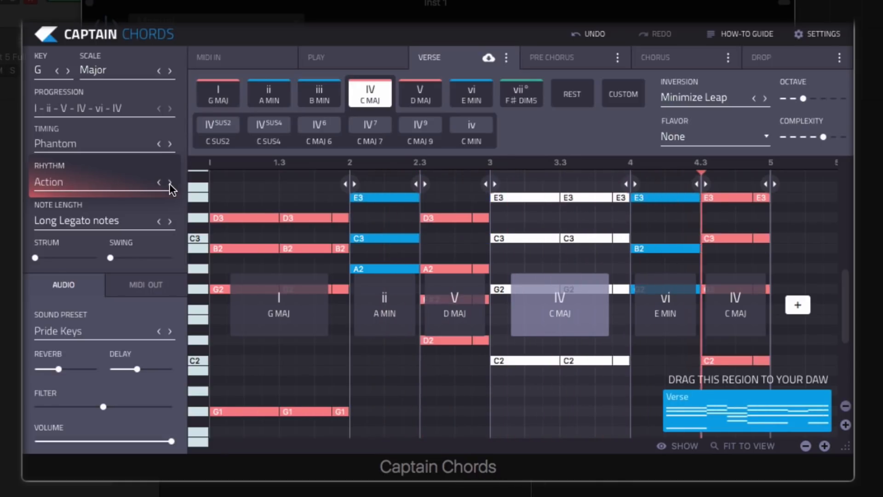
pyautogui.click(170, 183)
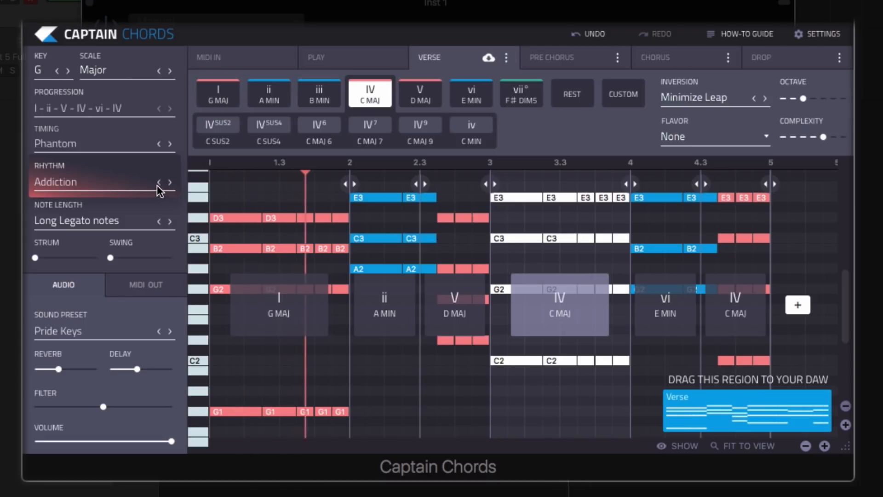
pyautogui.click(169, 181)
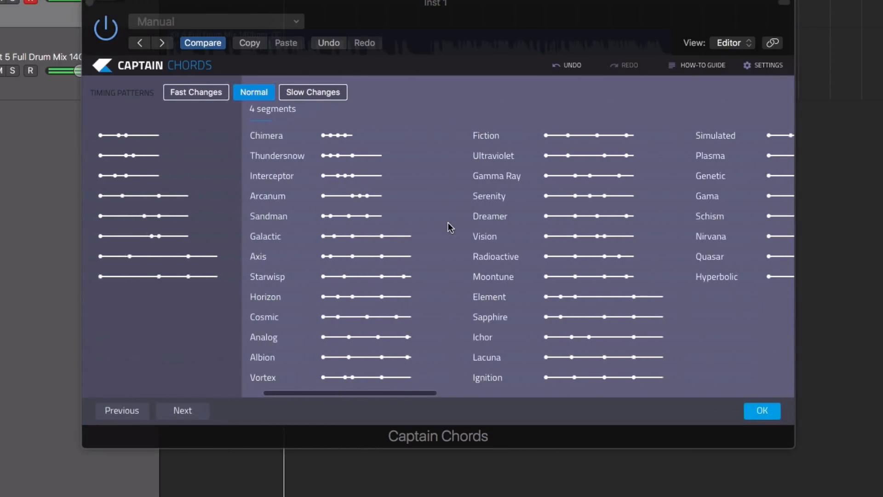
# Step: Audition the Vision and Molecular timing patterns from the catalogue
pyautogui.click(760, 410)
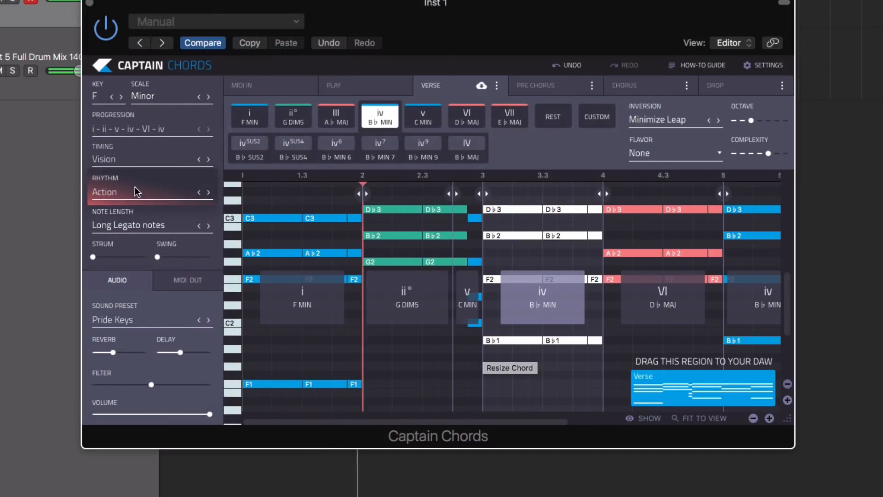
pyautogui.click(150, 159)
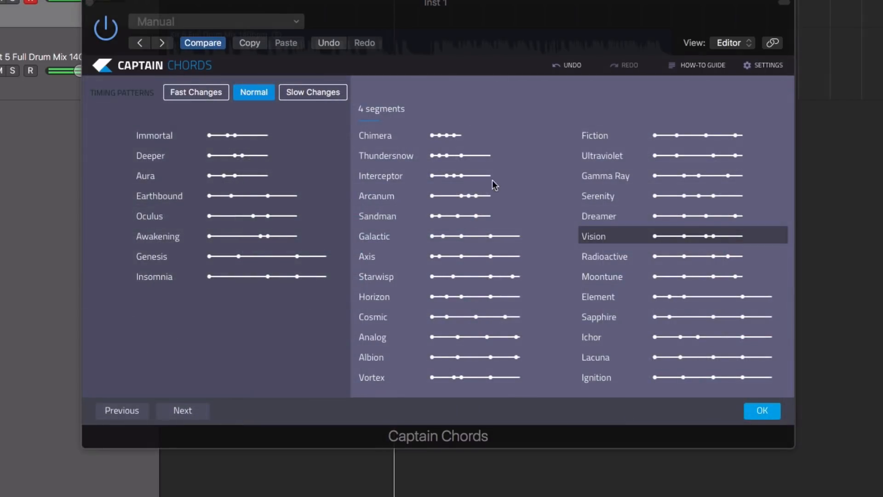
pyautogui.hscroll(3)
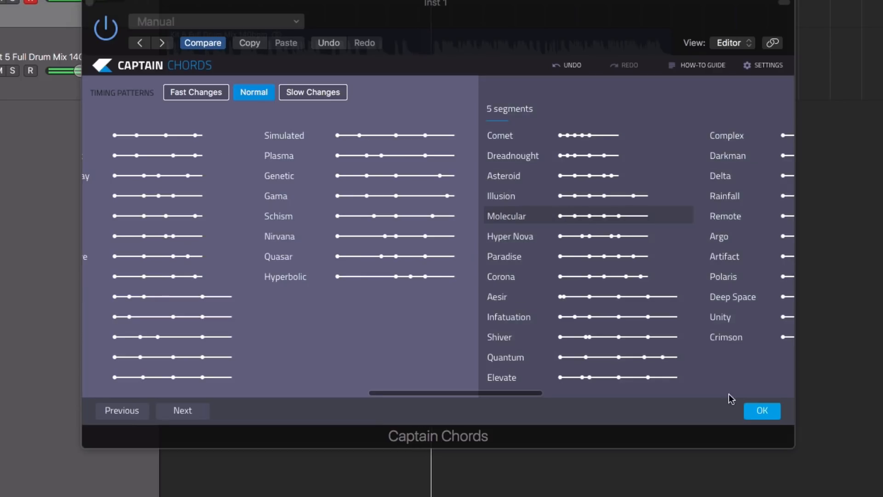
pyautogui.click(760, 411)
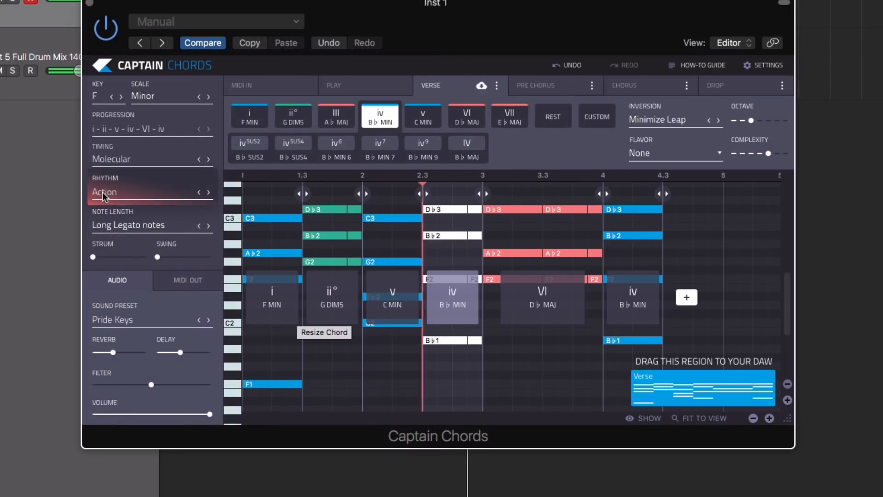
pyautogui.click(151, 192)
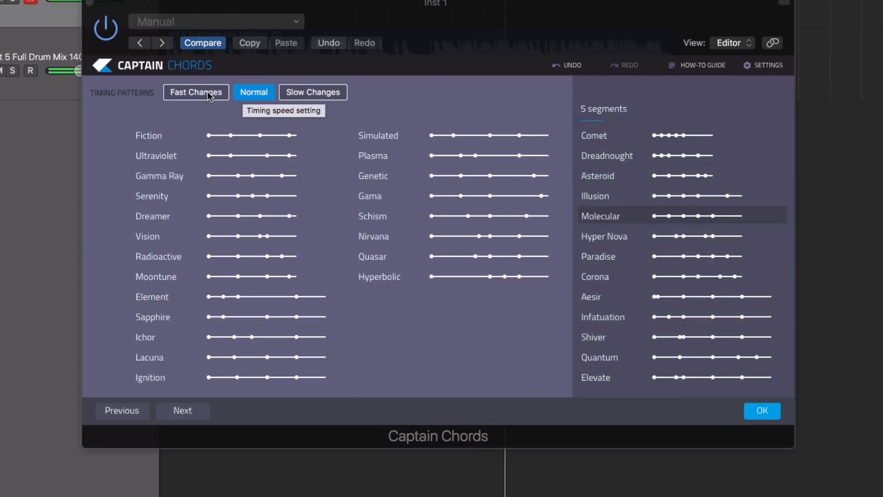
# Step: Try Fast Java, then settle on the Slow Java timing pattern and confirm it
pyautogui.click(195, 92)
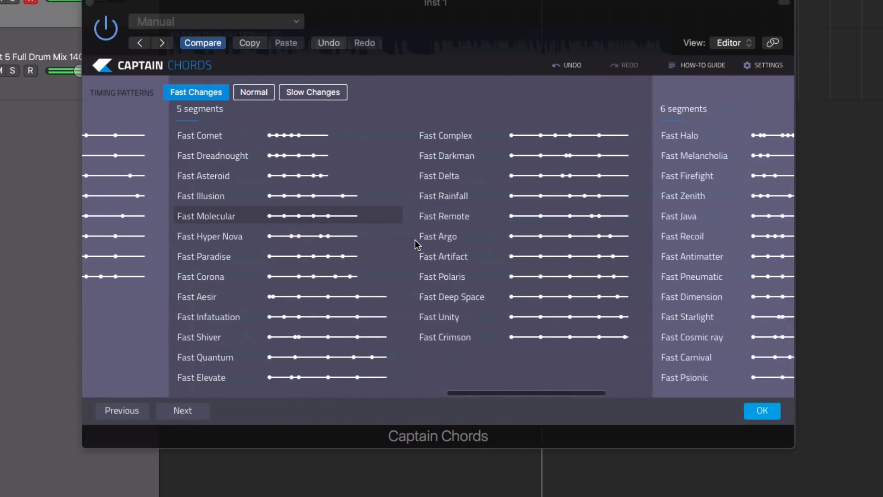
pyautogui.hscroll(3)
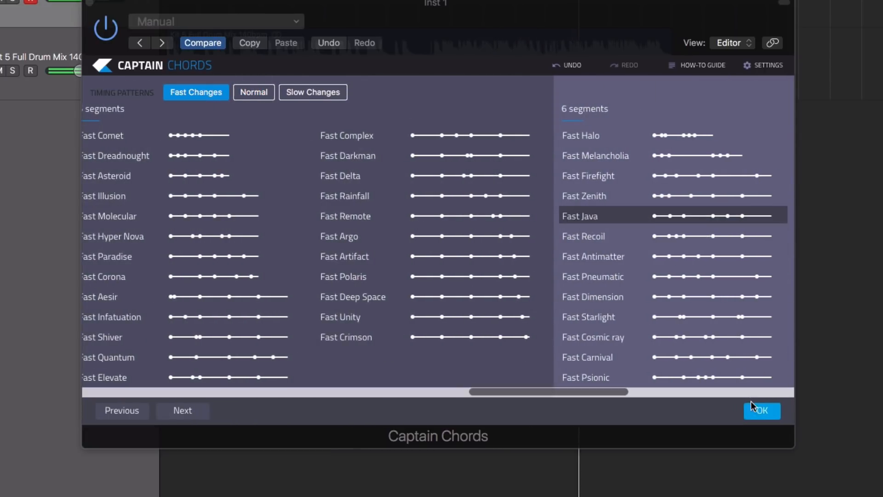
pyautogui.click(760, 410)
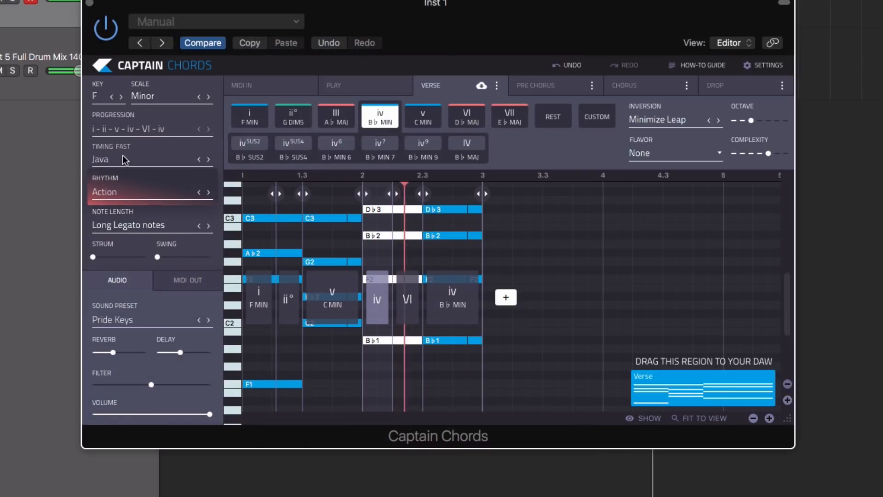
pyautogui.click(150, 159)
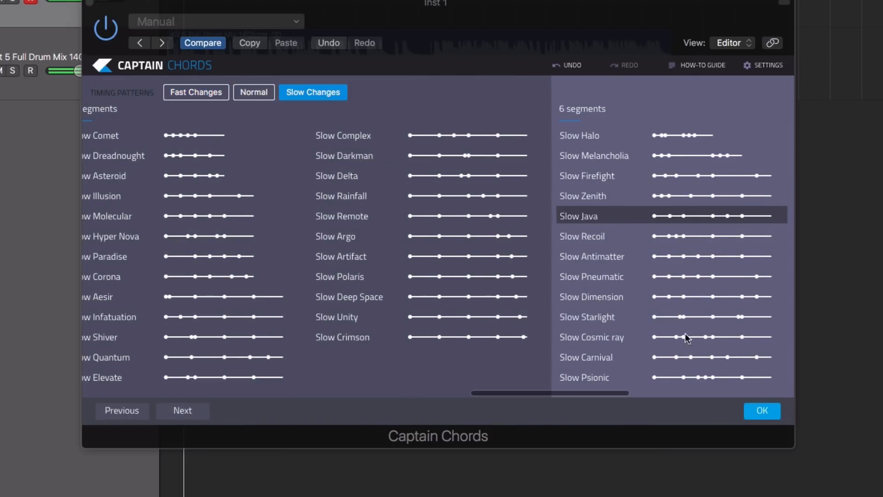
pyautogui.click(760, 410)
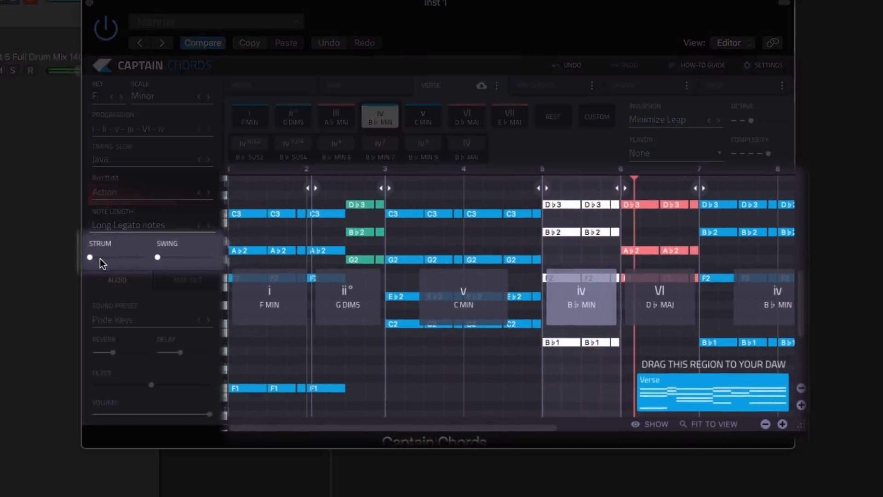
# Step: Raise the Strum slider near maximum, change the strum style, and add swing
pyautogui.moveTo(89, 258); pyautogui.dragTo(122, 257)
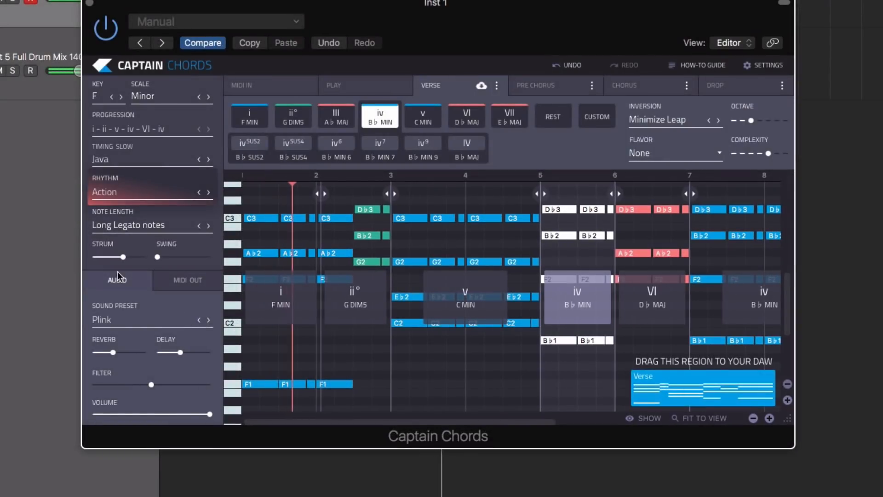
pyautogui.moveTo(125, 257); pyautogui.dragTo(145, 257)
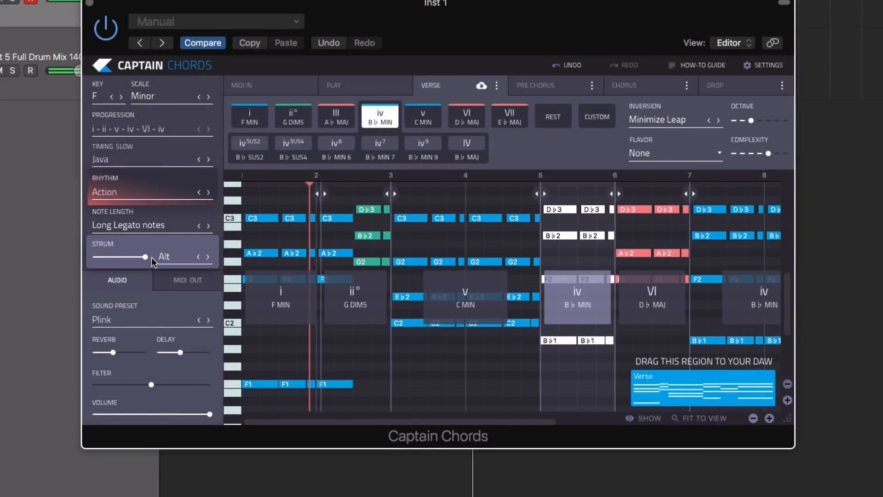
pyautogui.click(164, 257)
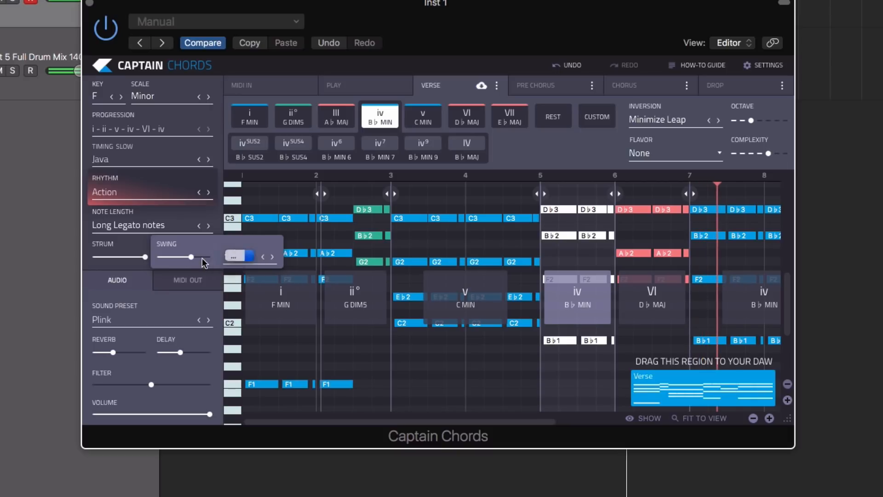
pyautogui.moveTo(189, 257); pyautogui.dragTo(197, 257)
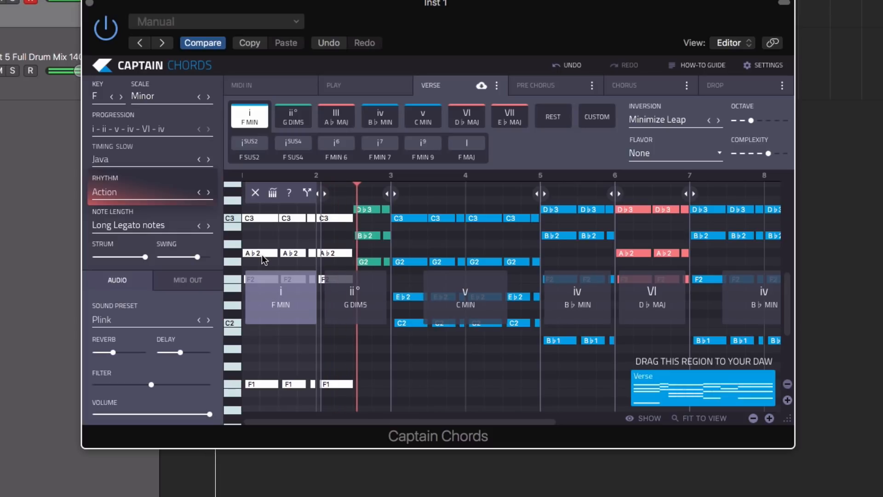
# Step: Swap the opening chords to B♭ minor and C minor so the verse reads iv–v–VI–III–VI–iv
pyautogui.click(509, 116)
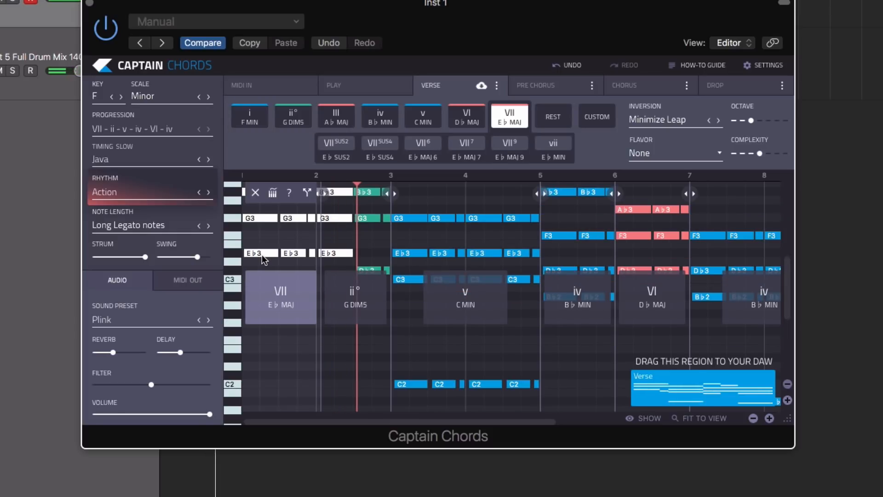
pyautogui.click(380, 115)
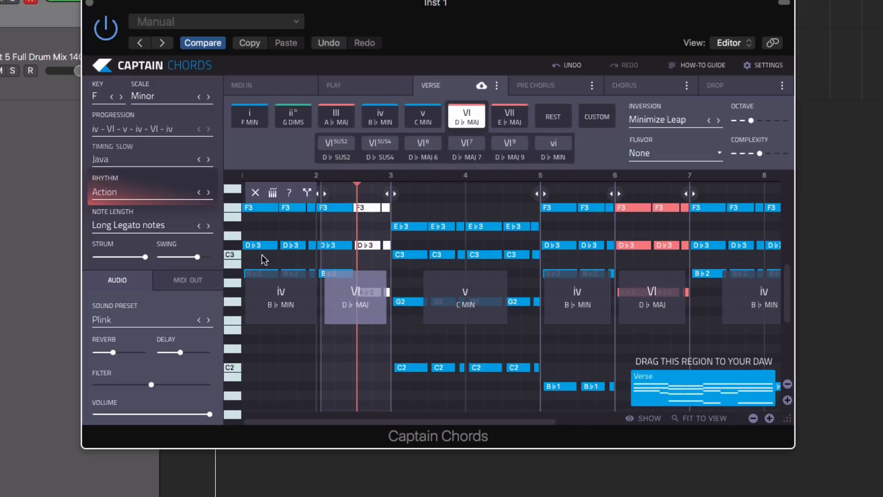
pyautogui.click(424, 116)
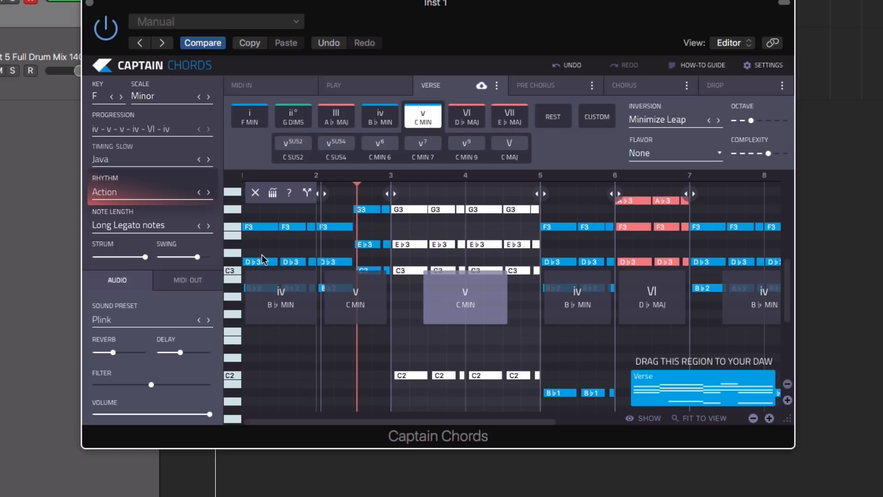
pyautogui.click(466, 116)
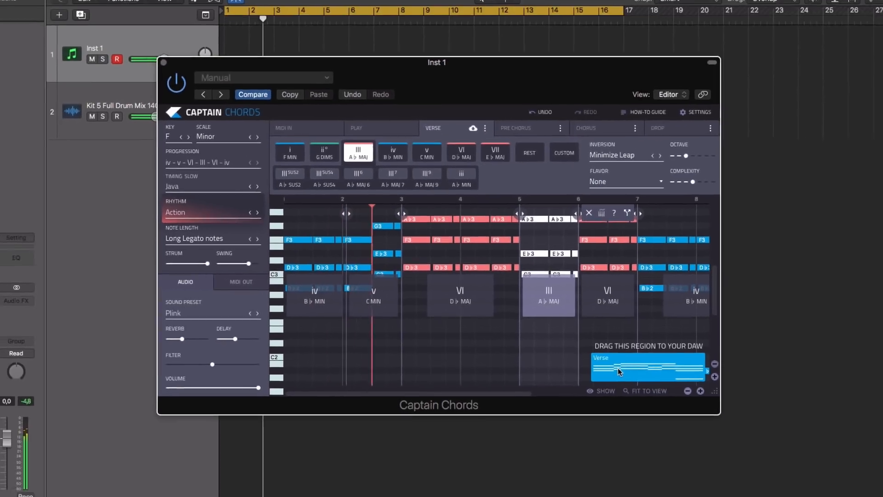
# Step: Drag the Verse chord region into the Logic project alongside Captain Melody and Captain Deep
pyautogui.moveTo(647, 369); pyautogui.dragTo(605, 375)
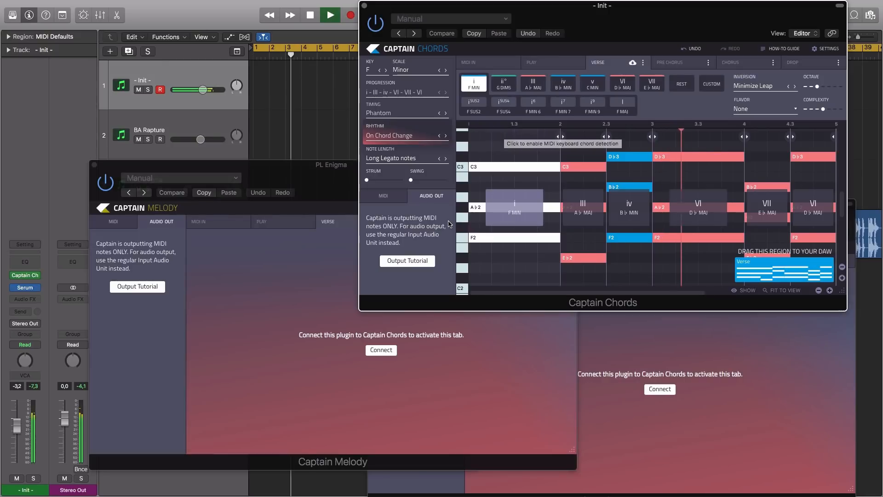
pyautogui.moveTo(16, 287)
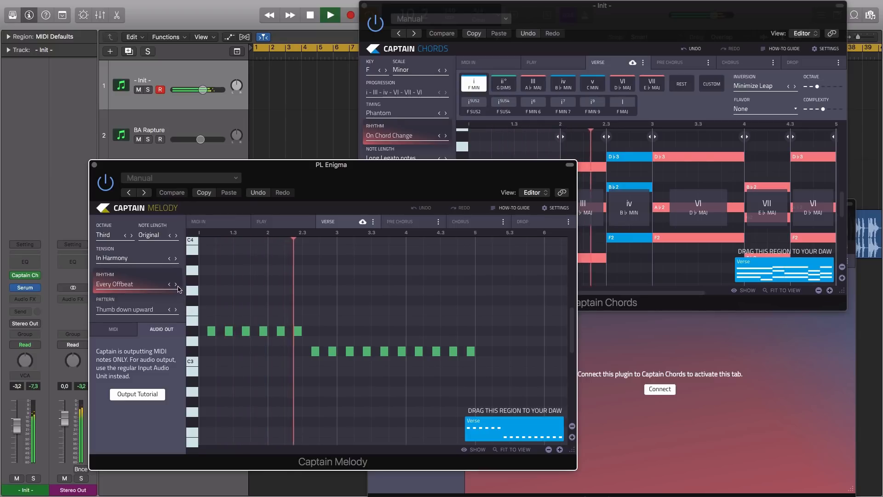
# Step: Set the connected melody to play on every beat with the Arp 40 pattern
pyautogui.click(175, 284)
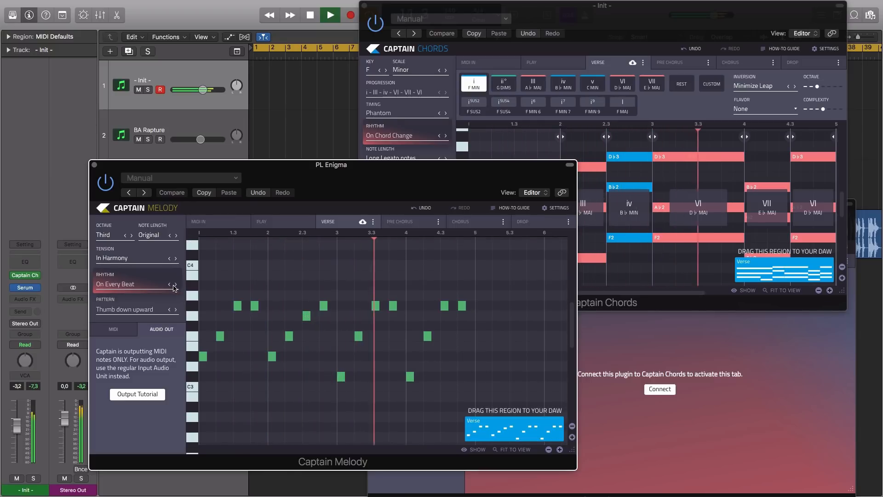
pyautogui.click(135, 309)
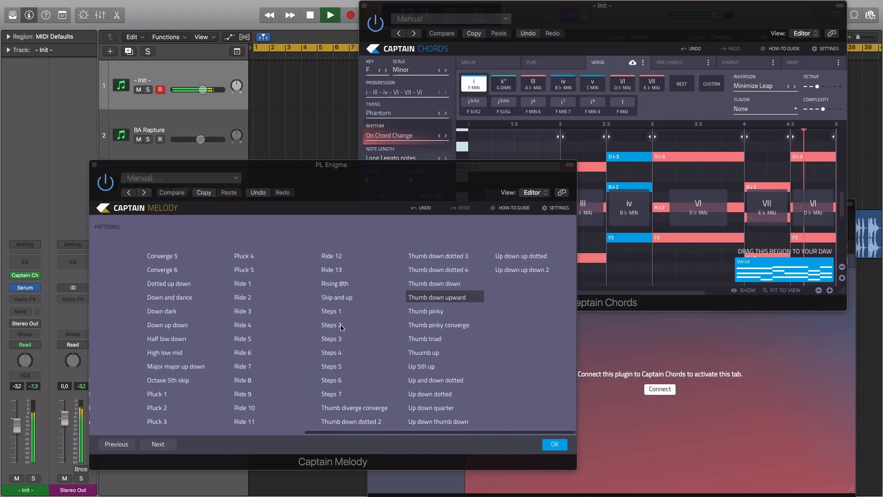
pyautogui.moveTo(180, 327)
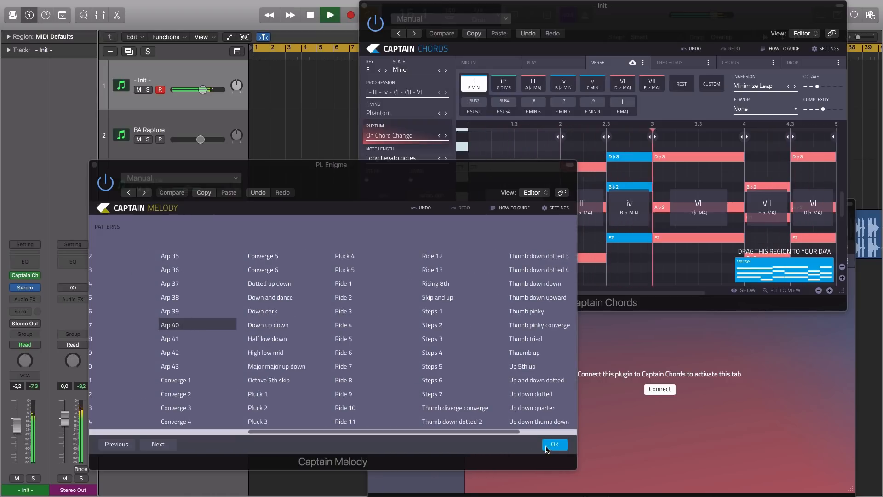
pyautogui.click(554, 444)
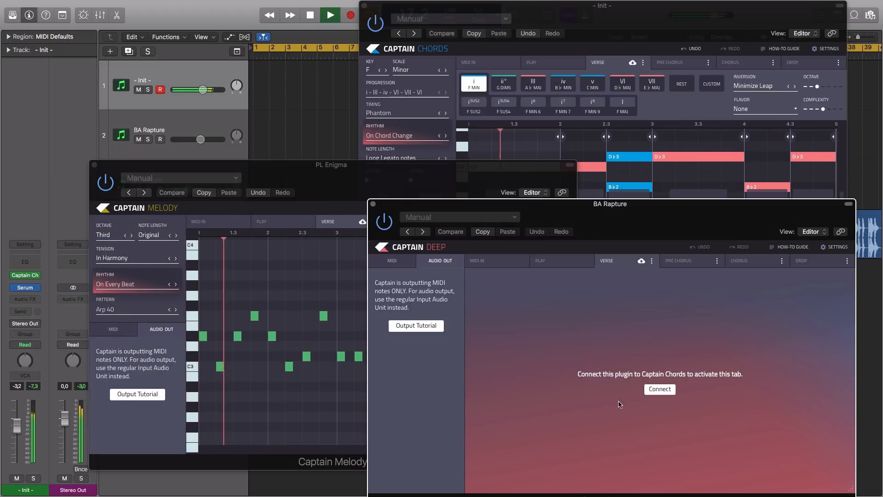
# Step: Connect Captain Deep to the chords and set the bass rhythm to On Every Beat
pyautogui.click(658, 388)
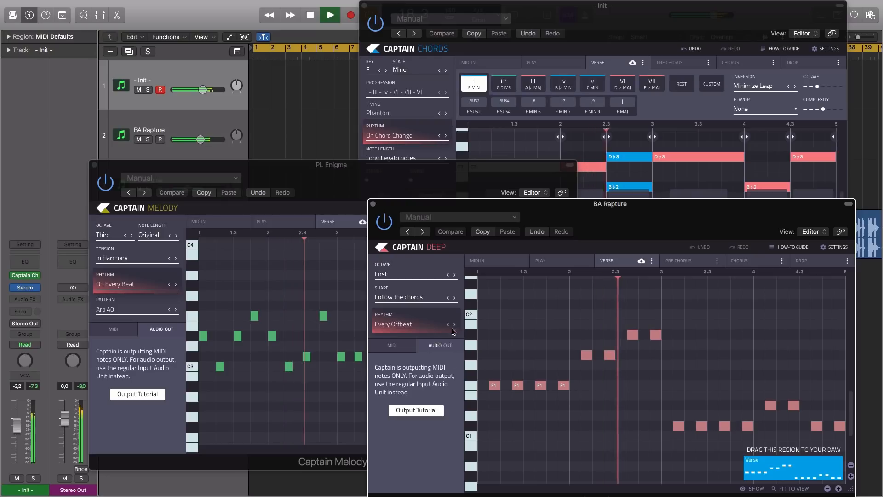
pyautogui.click(454, 324)
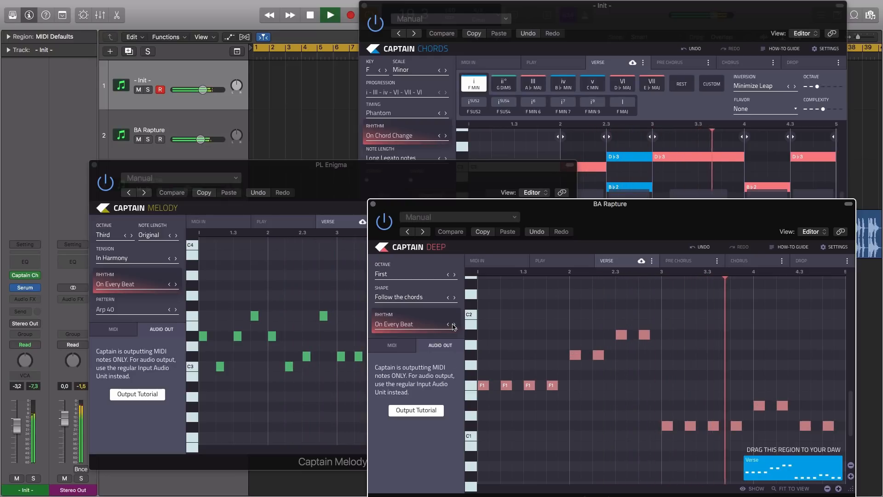